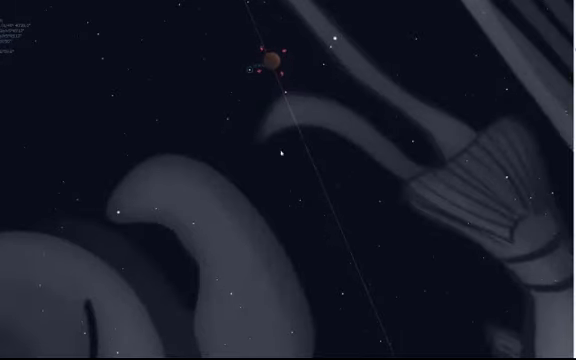
- Turn off the constellation artwork to show the wide twilight sky above the western horizon
click(272, 60)
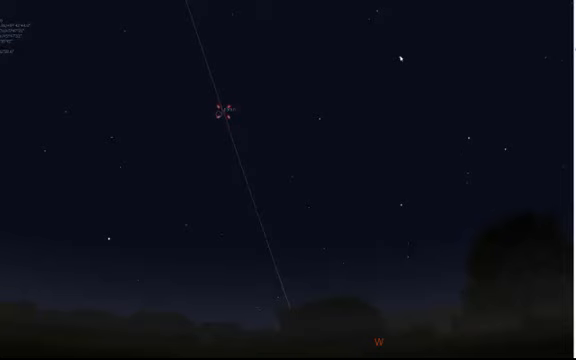
mouse_move(324, 122)
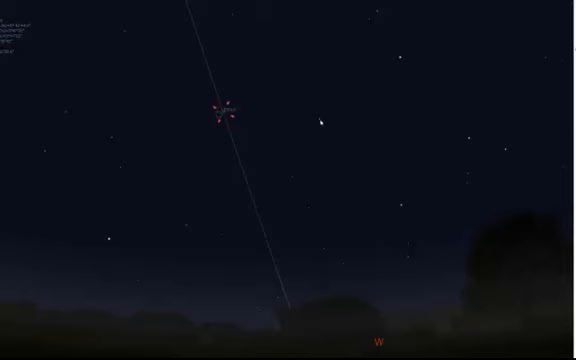